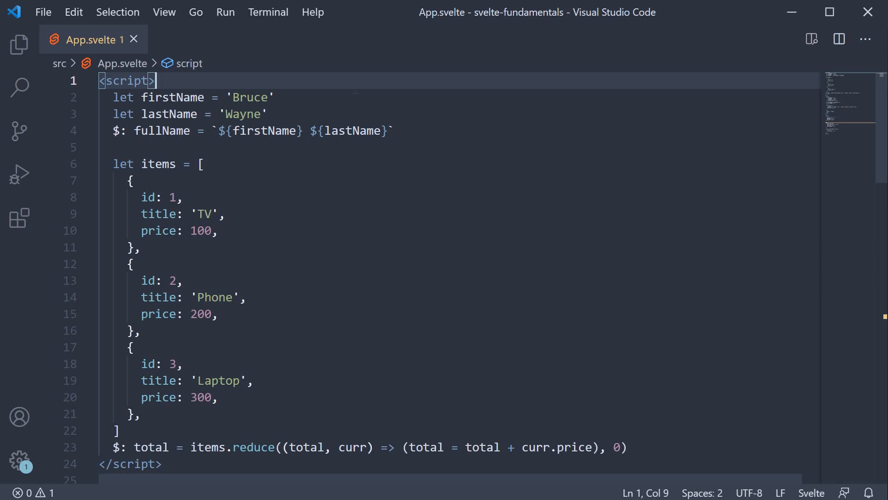
# Step: Add $: console.log(`Fullname is ${firstName} ${lastName}`) on a new line under the fullName declaration
pyautogui.click(142, 131)
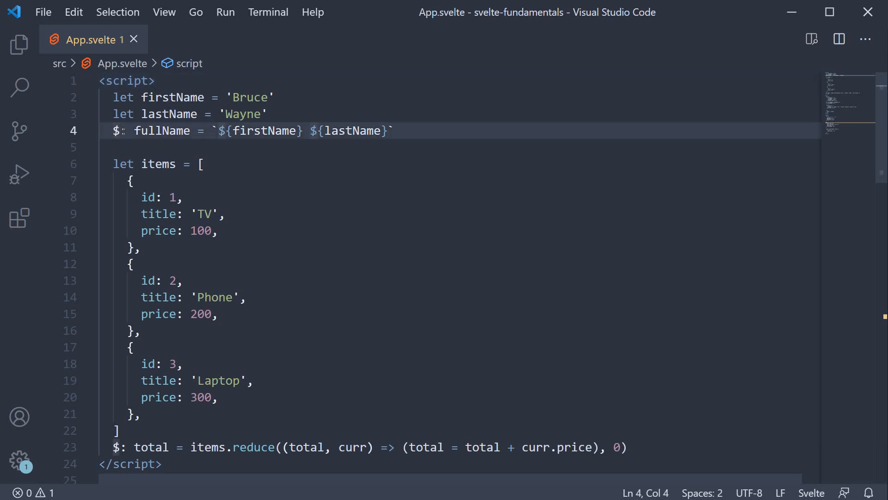
pyautogui.moveTo(163, 131)
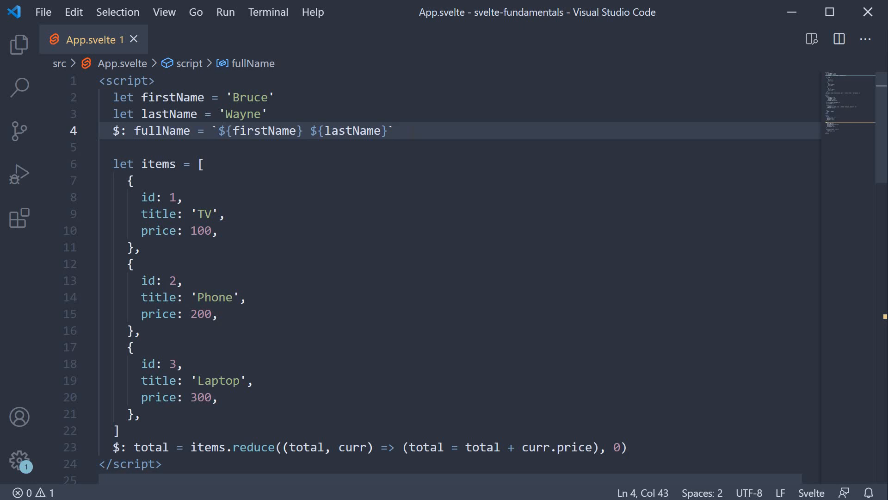
pyautogui.click(394, 131)
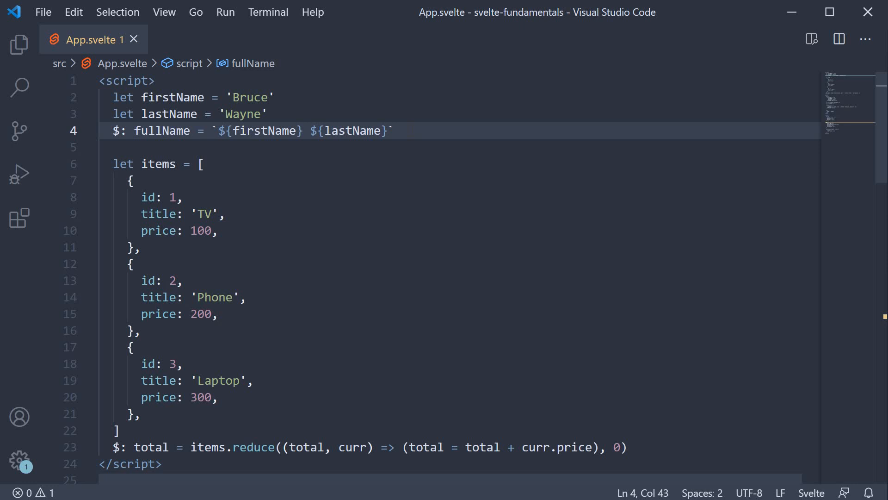
pyautogui.click(394, 130)
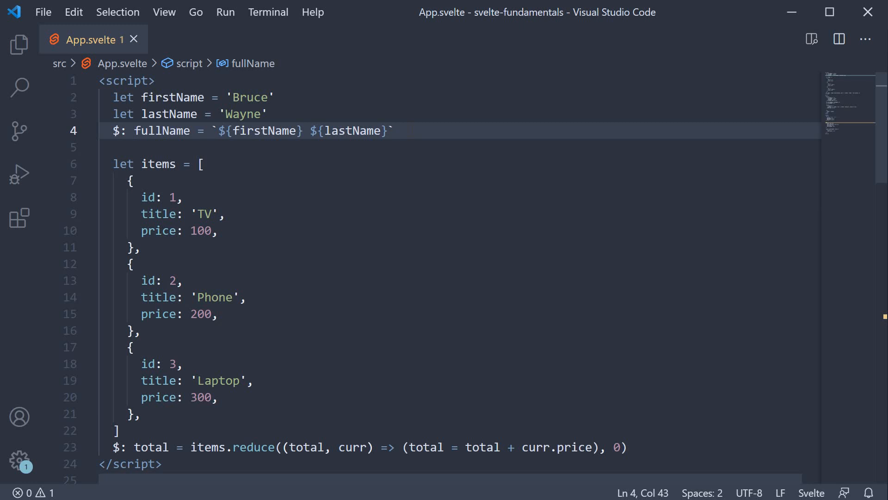
pyautogui.click(393, 130)
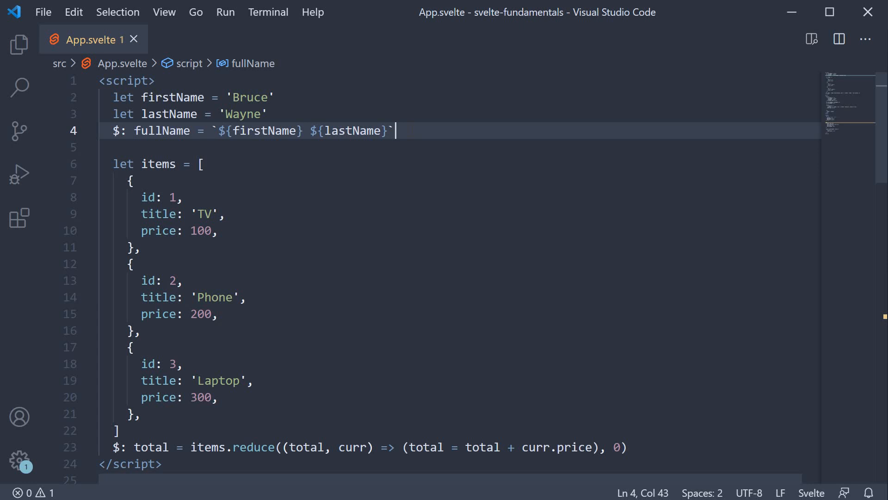
pyautogui.press('Enter')
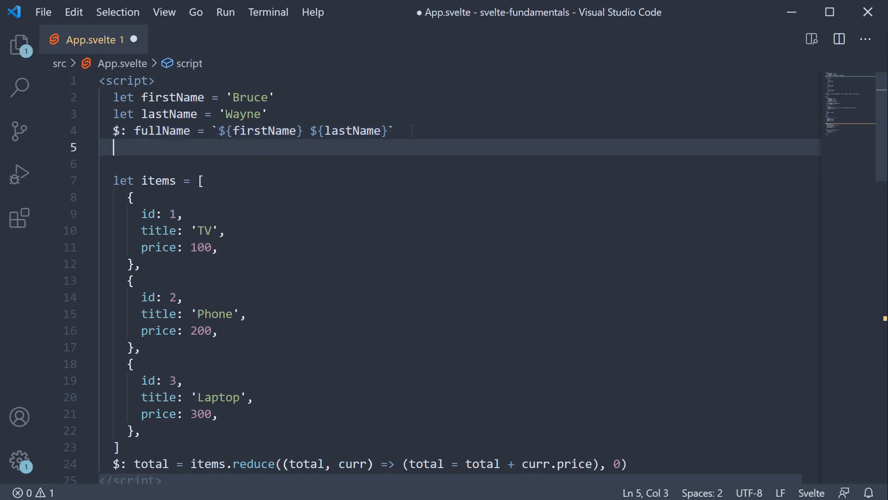
pyautogui.write('$:')
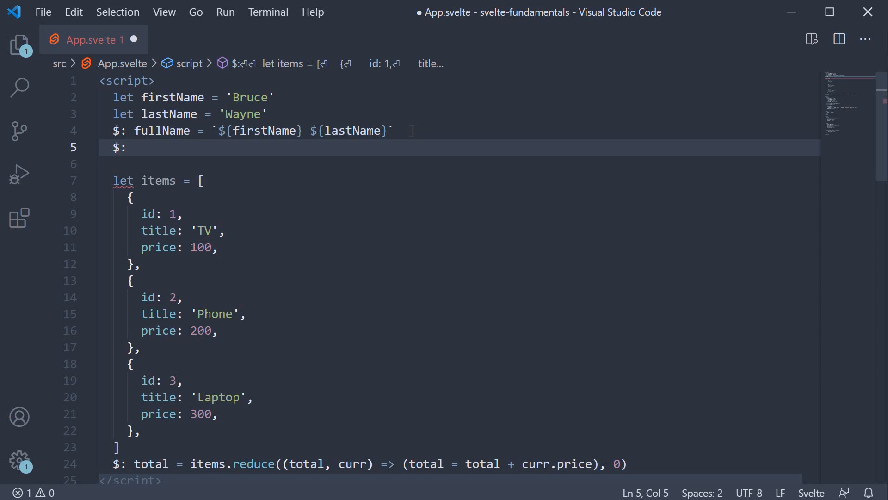
pyautogui.write('console.lo')
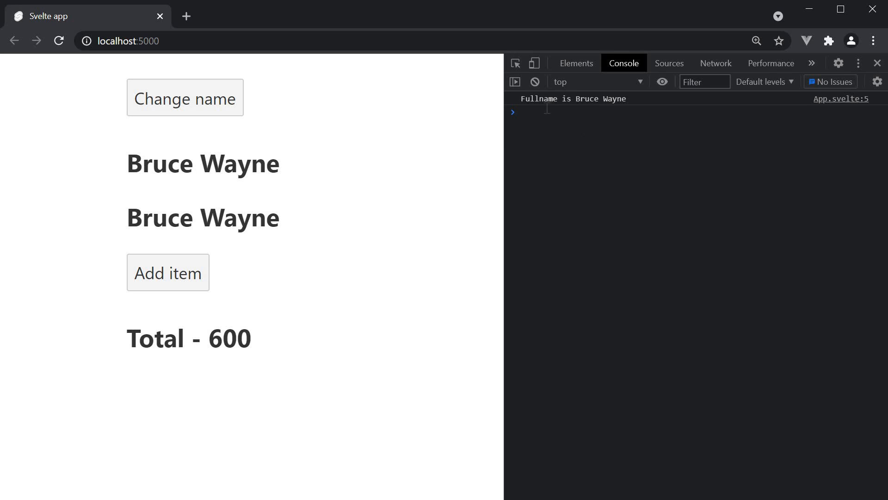
pyautogui.moveTo(614, 110)
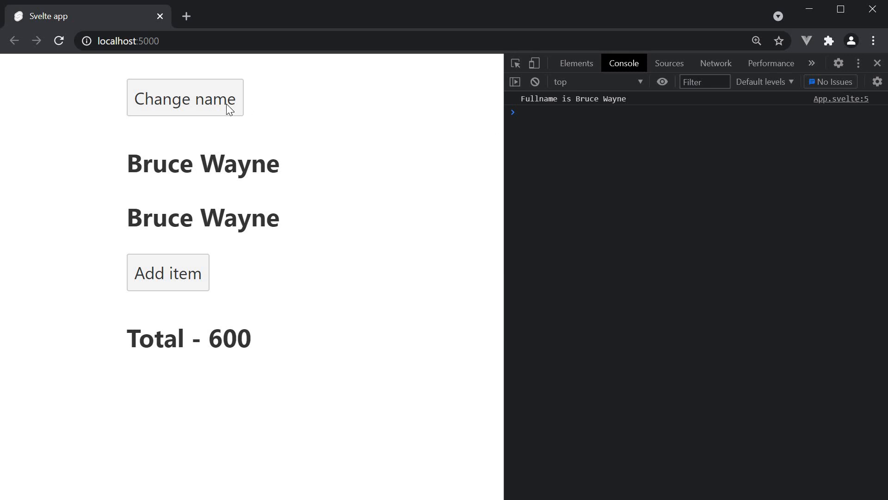
# Step: Use the Change name button so the page shows Clark Kent and the console logs 'Fullname is Clark Kent'
pyautogui.click(185, 97)
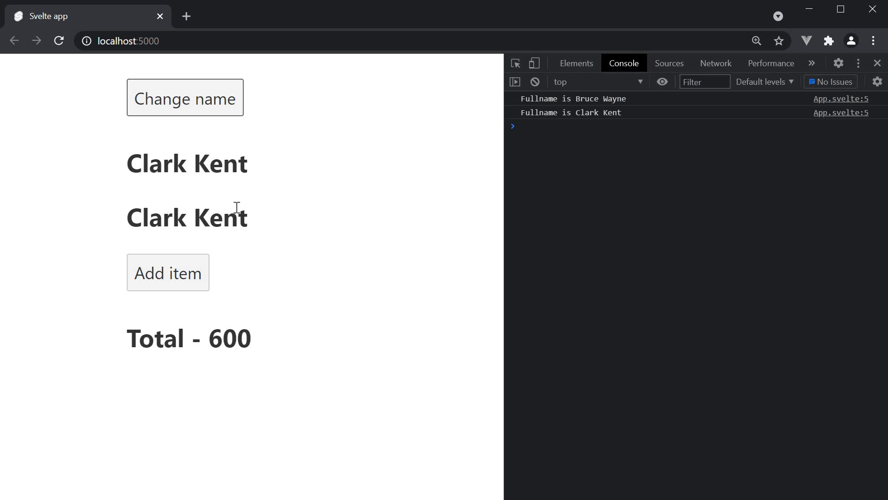
pyautogui.moveTo(594, 128)
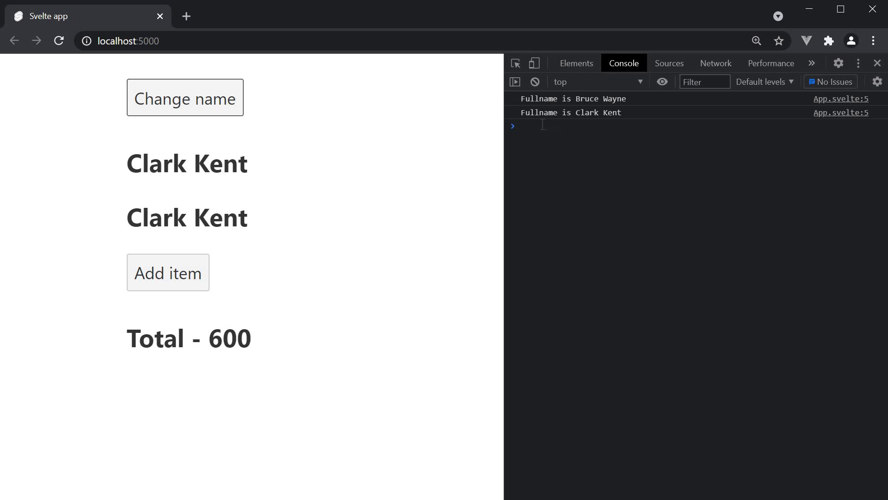
pyautogui.moveTo(614, 123)
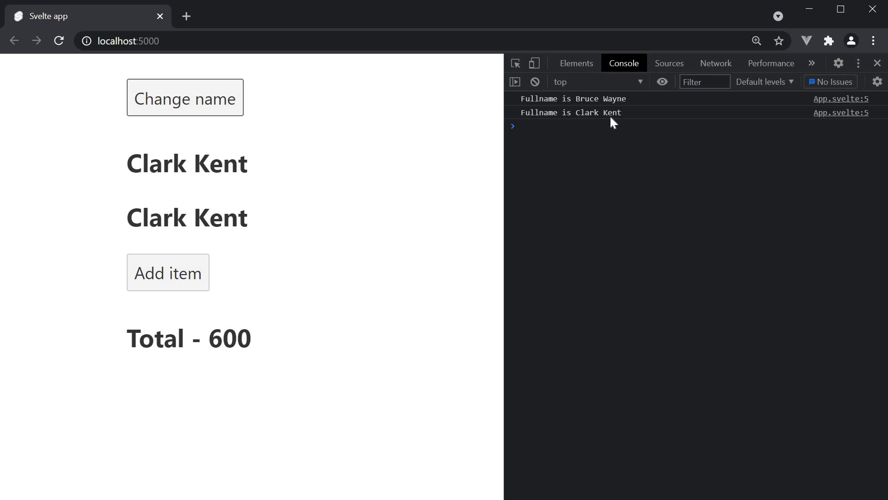
pyautogui.moveTo(599, 234)
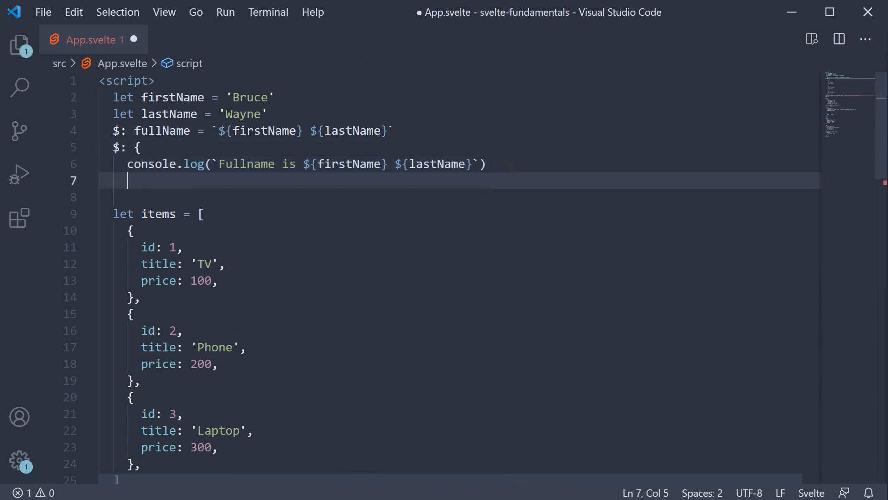
# Step: Wrap the log in a $: { } block with const greet = the template string and console.log(greet)
pyautogui.write('}')
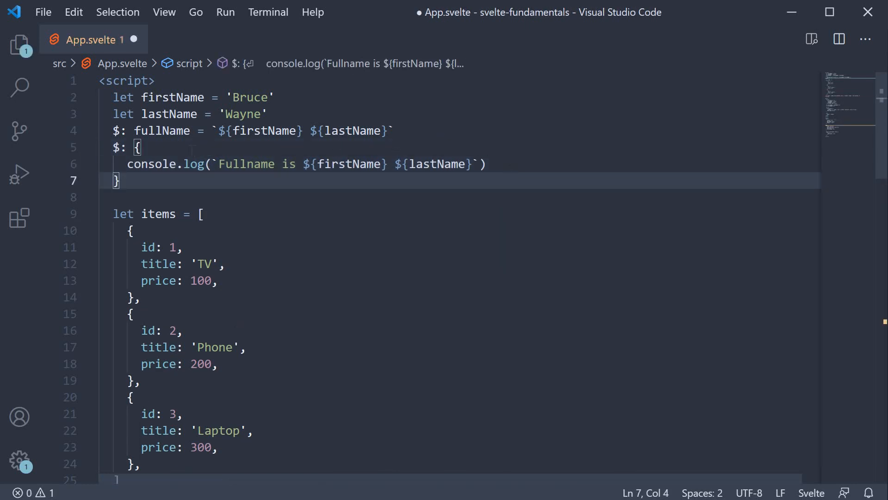
pyautogui.press('Enter')
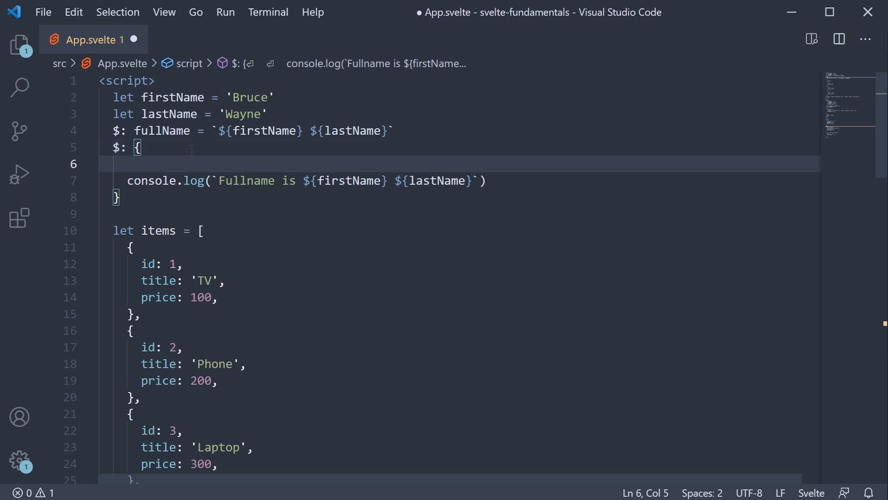
pyautogui.write('const gre')
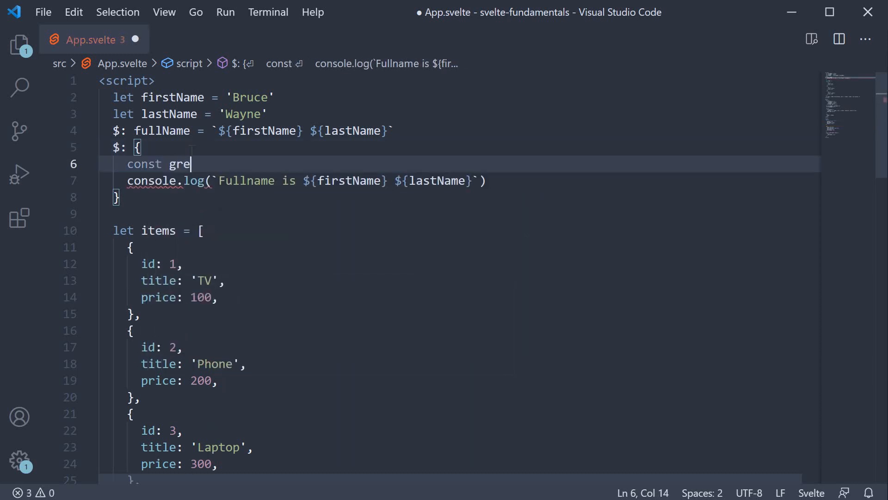
pyautogui.write('et =')
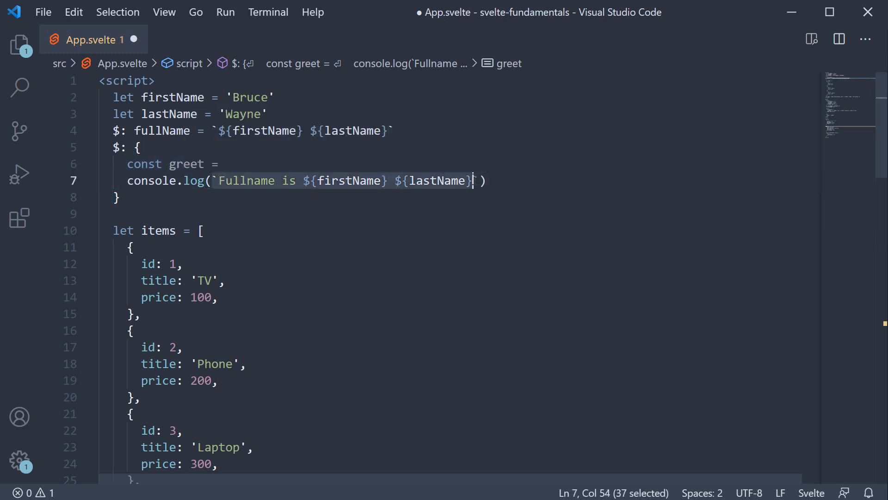
pyautogui.write('greet')
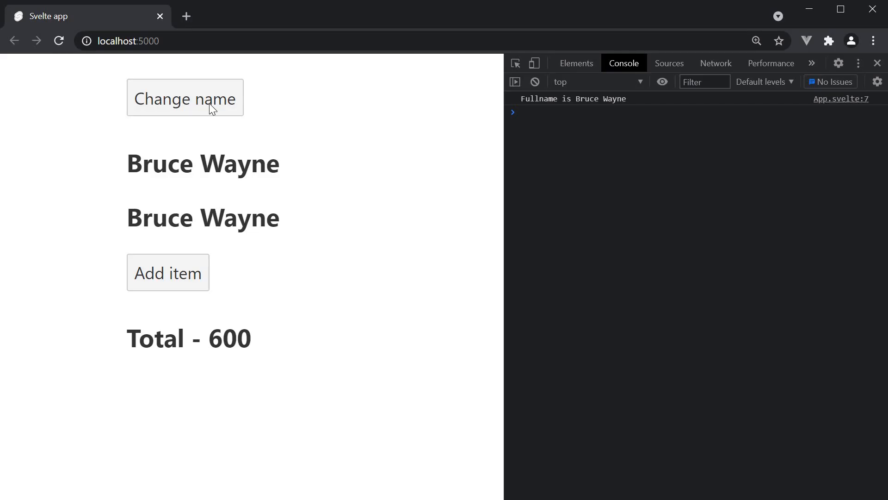
pyautogui.click(185, 97)
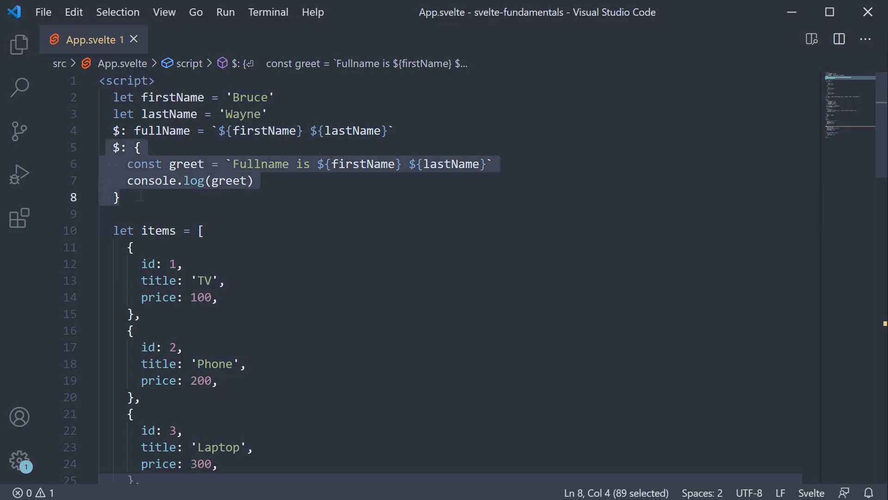
# Step: Declare let volume = 0 at the end of the <script> block
pyautogui.click(120, 196)
pyautogui.write('$: total = items.reduce((total, curr) => (total = total + curr.price), 0')
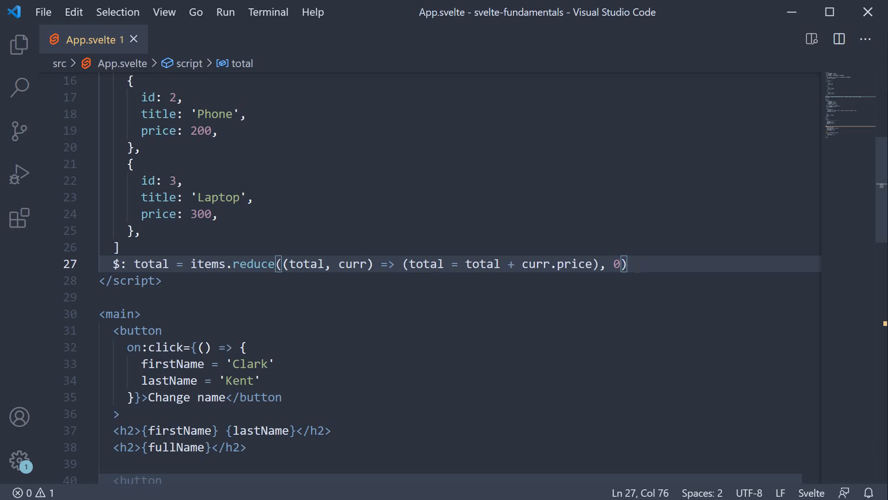
pyautogui.write('let')
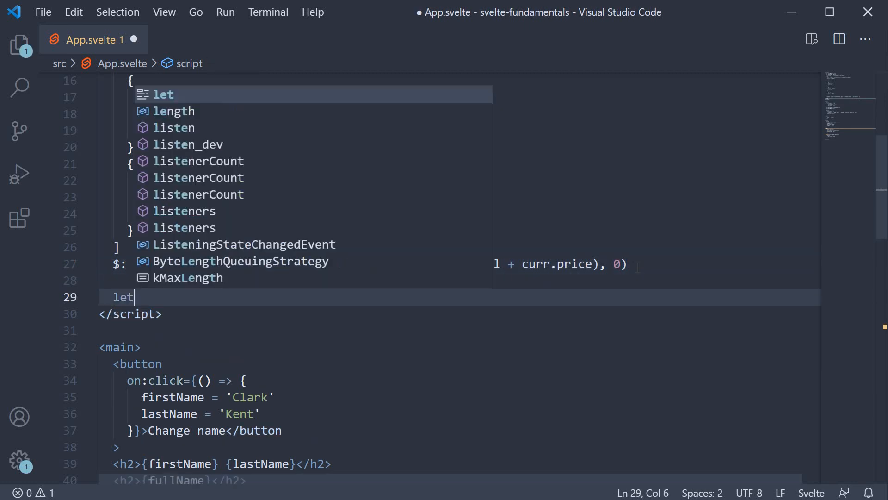
pyautogui.write('volume =')
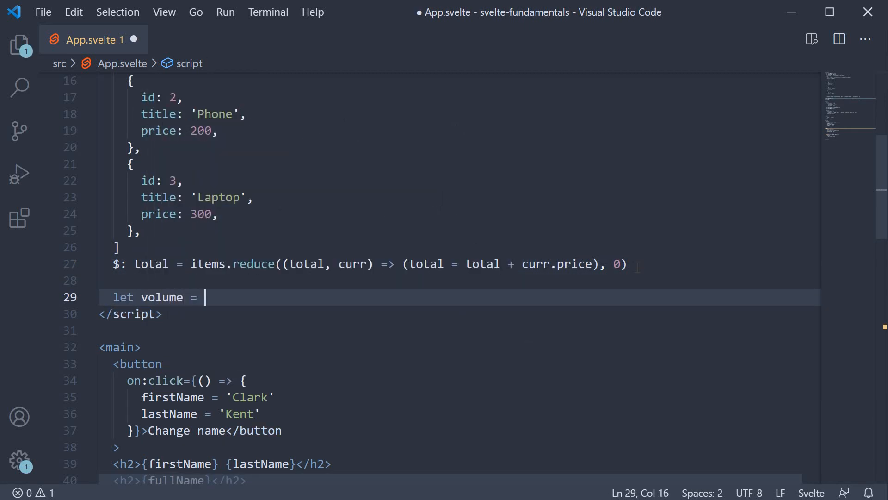
pyautogui.write('0')
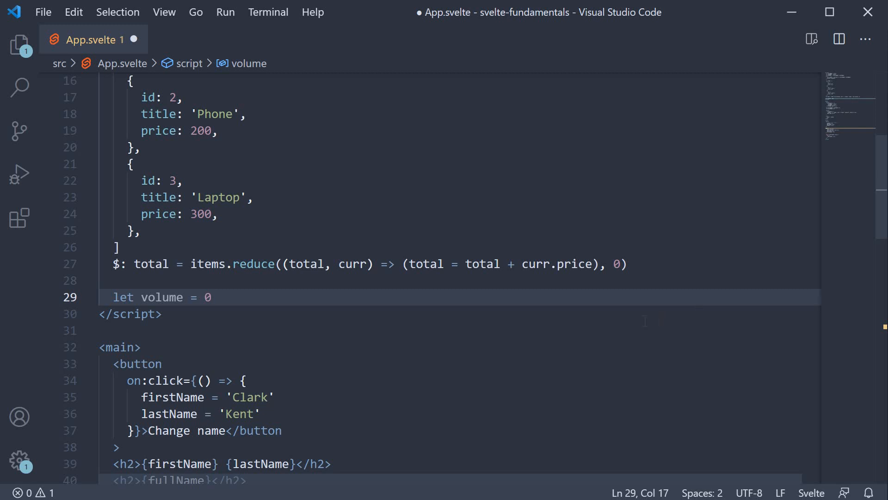
# Step: Add an h2 Current volume {volume} heading and an Increase volume button doing volume += 2
pyautogui.write('h2>Current volume </h2>')
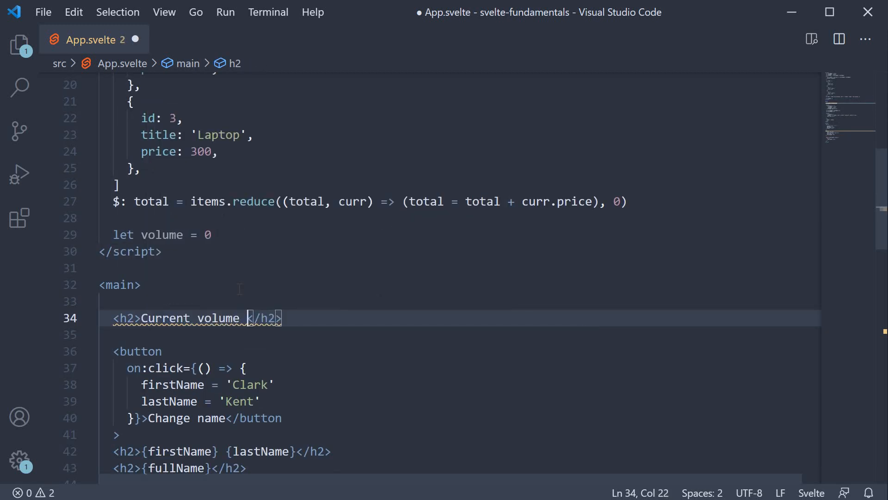
pyautogui.write('{volume')
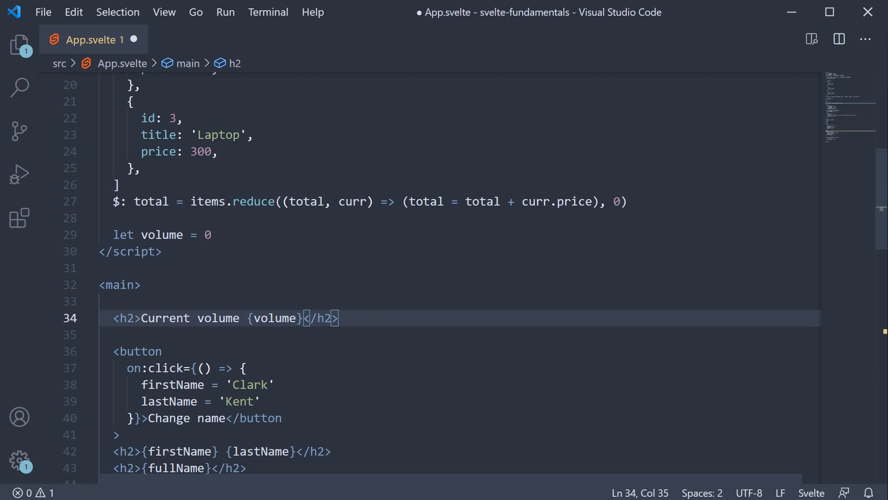
pyautogui.write('button>Increase volu</button>')
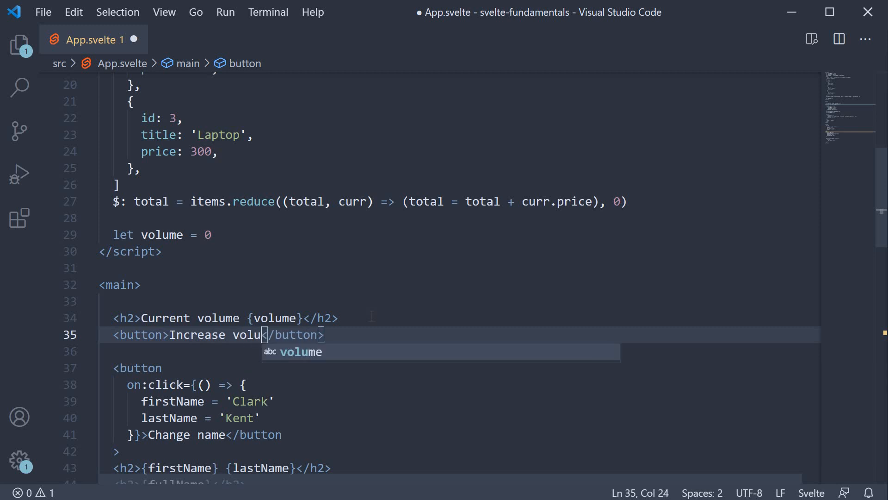
pyautogui.write('on:click={() => (volume += 2')
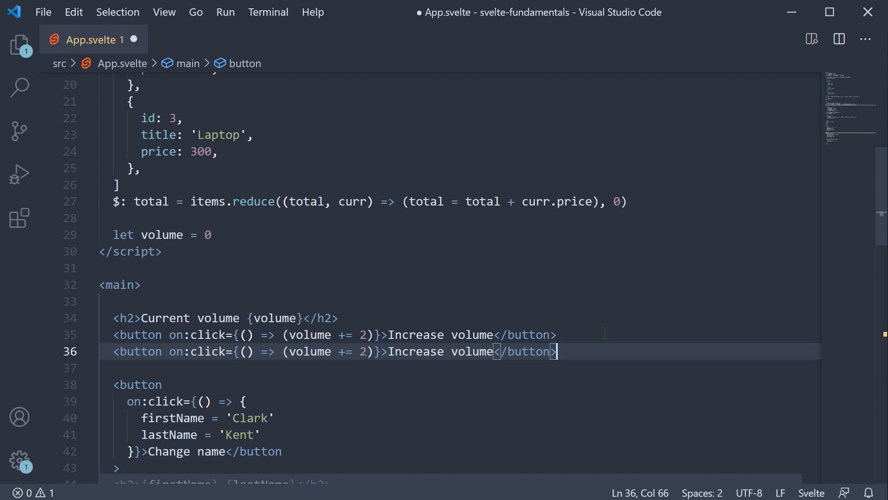
# Step: Make the second button Decrease volume with on:click volume -= 2
pyautogui.click(345, 352)
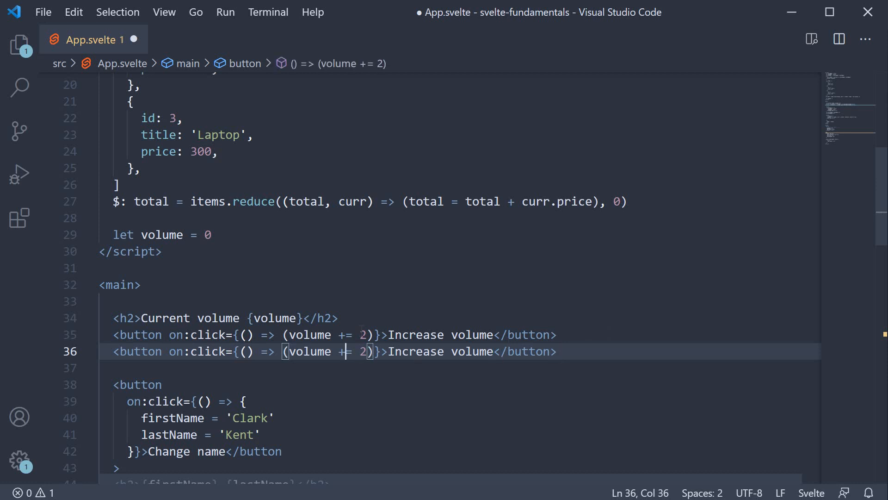
pyautogui.write('-')
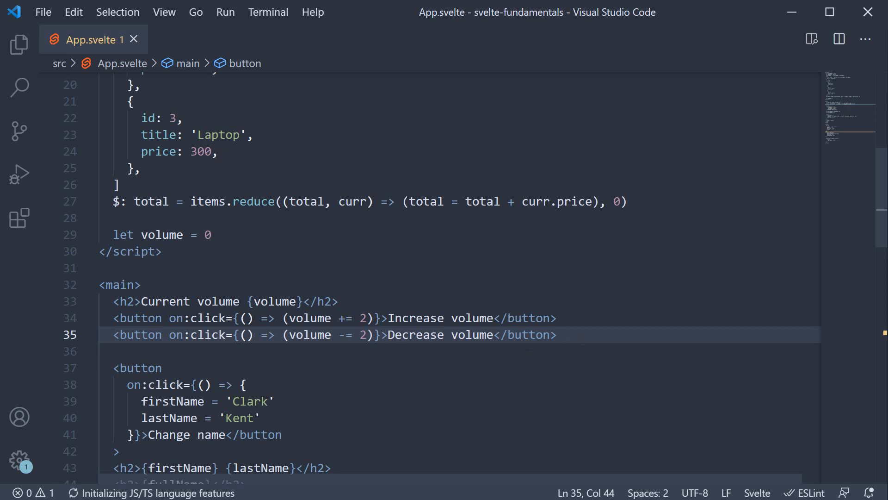
pyautogui.click(553, 333)
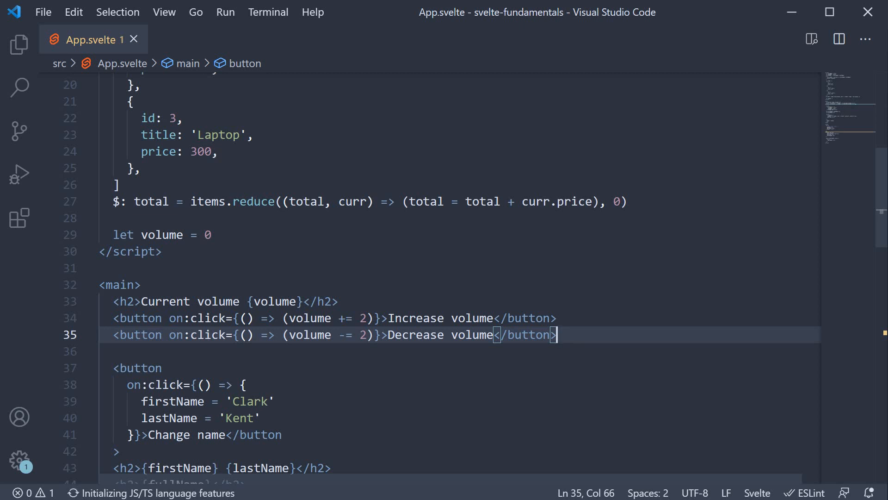
pyautogui.scroll(3)
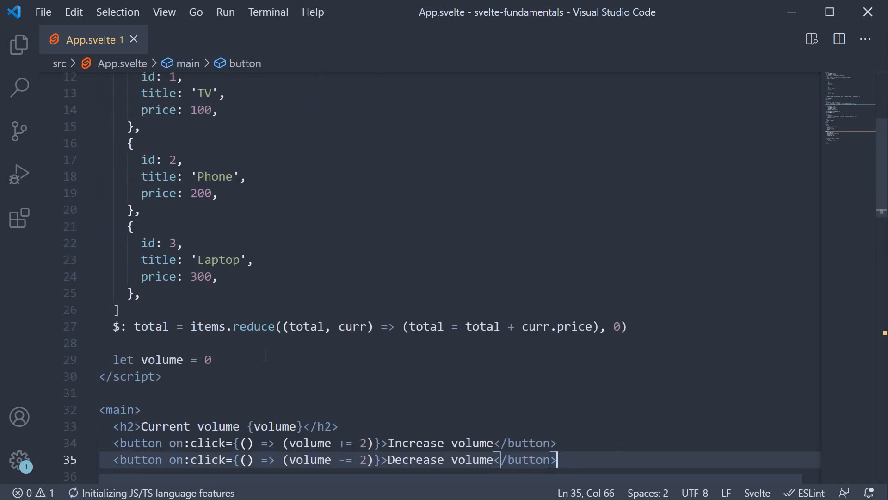
# Step: Add $: if (volume < 0) that alerts `Can't go lower` and resets volume = 0
pyautogui.write('$:')
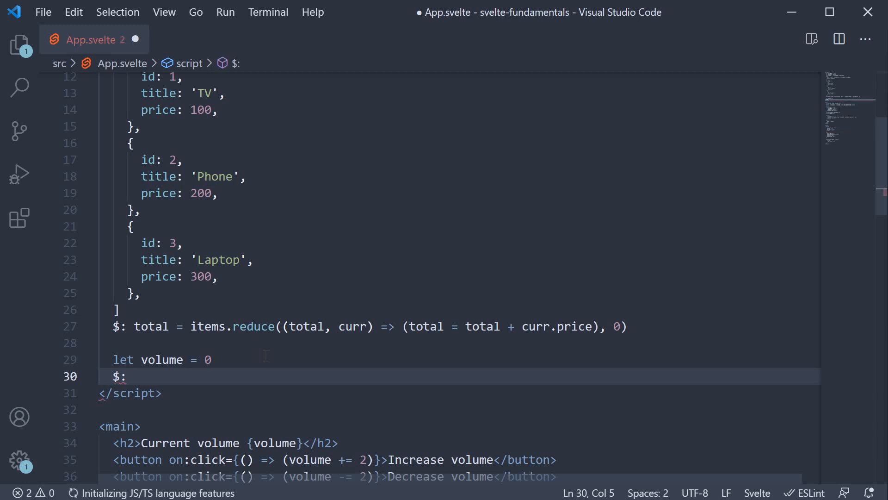
pyautogui.write('if')
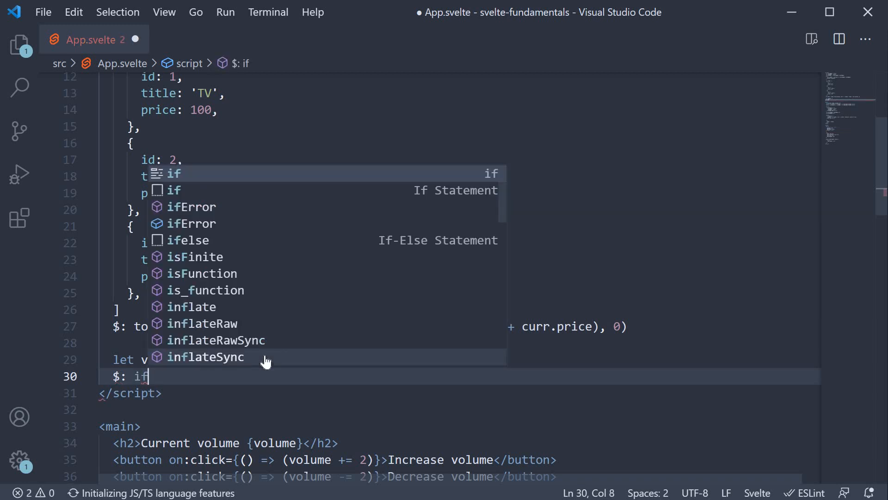
pyautogui.write('(volume < 0) {')
pyautogui.write('alert(')
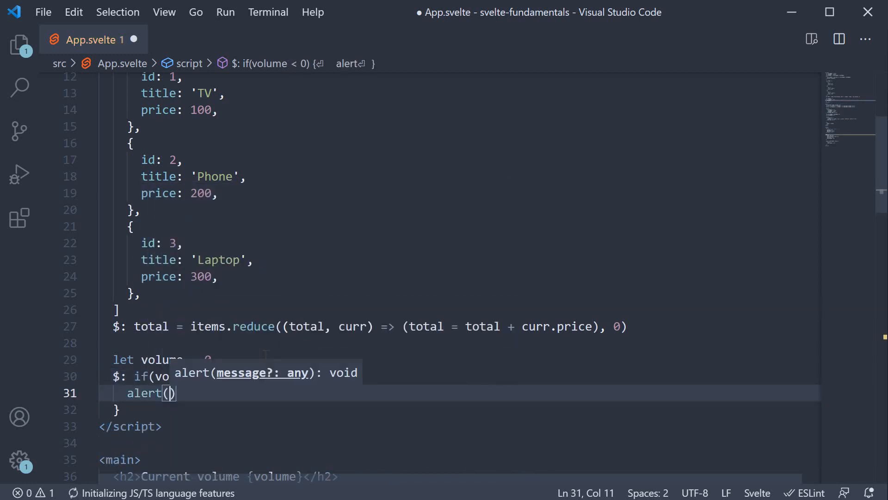
pyautogui.write("`Can't go lower`")
pyautogui.write('volume')
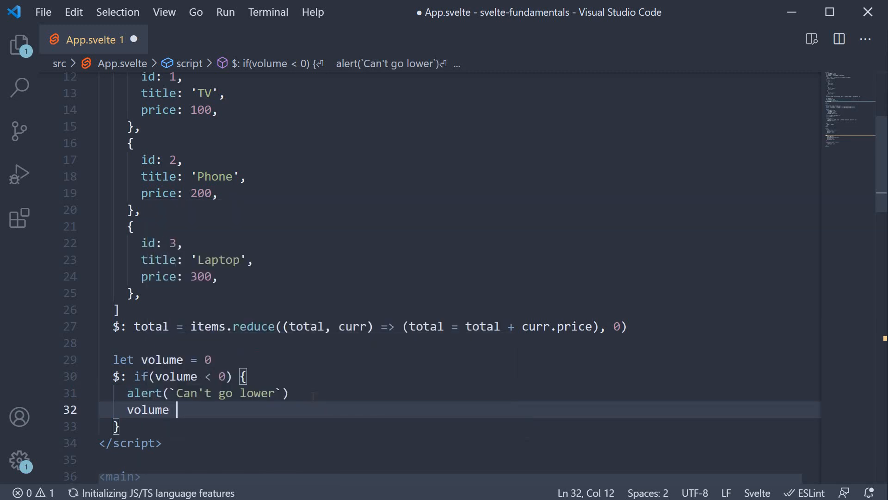
pyautogui.write('= 0')
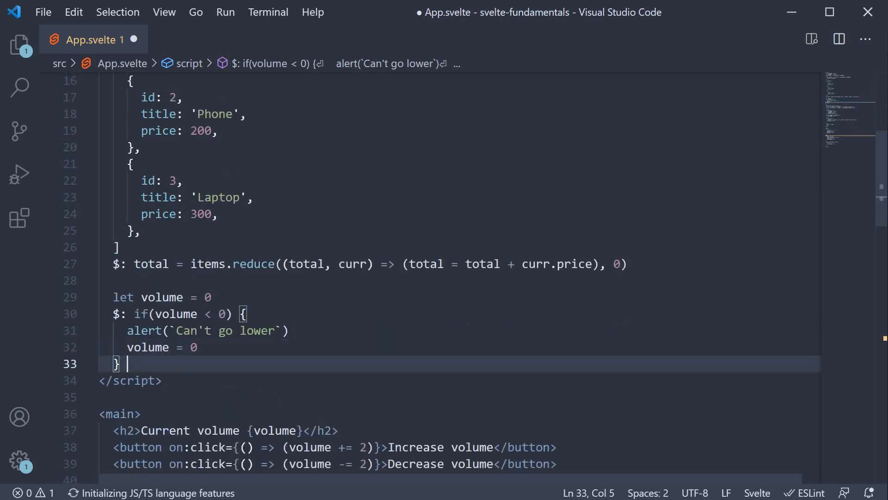
# Step: Add else if (volume > 20) that alerts `Can't go higher` and sets volume = 20, then save
pyautogui.write('else if')
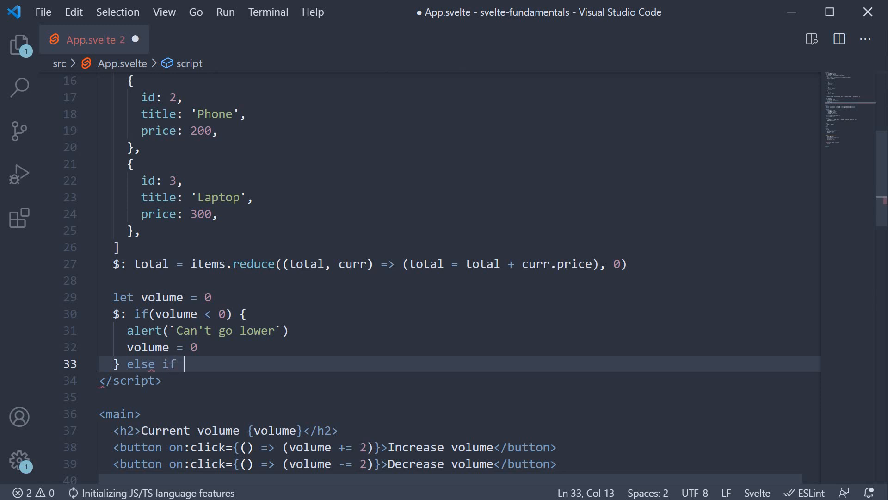
pyautogui.write('(volume > 20')
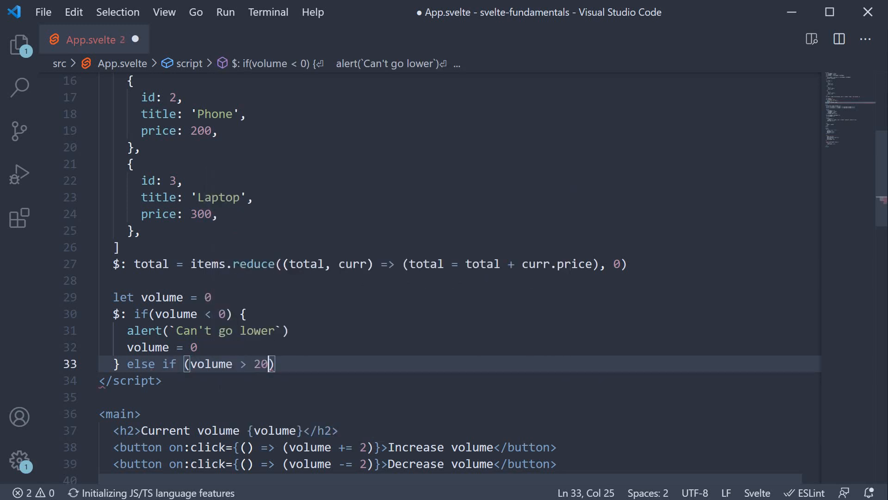
pyautogui.write("alert(`Can't go higher")
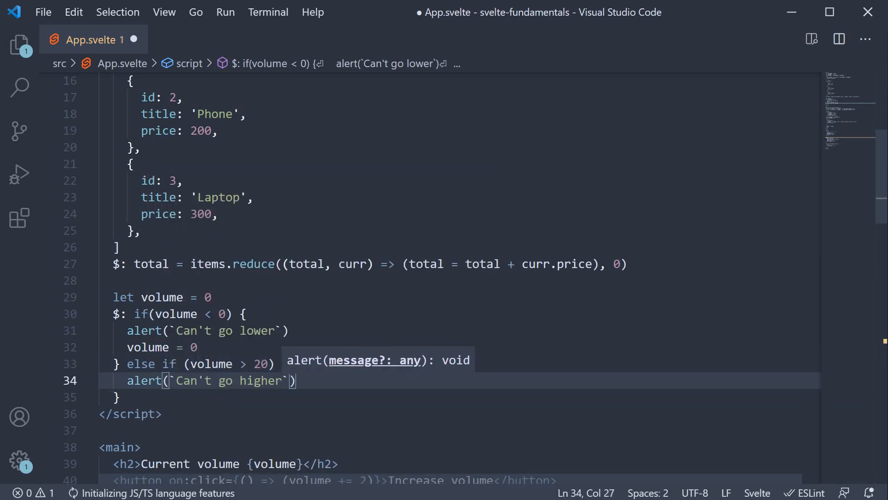
pyautogui.write('volume -')
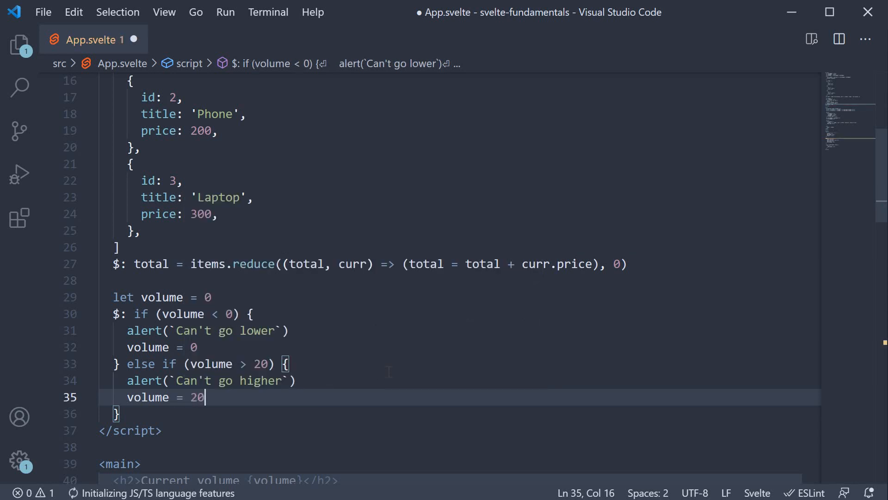
pyautogui.press('ctrl+s')
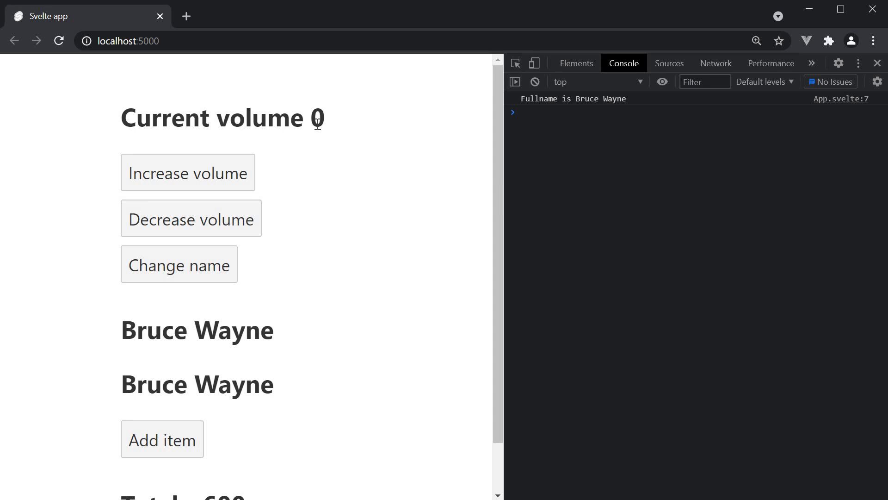
pyautogui.moveTo(219, 214)
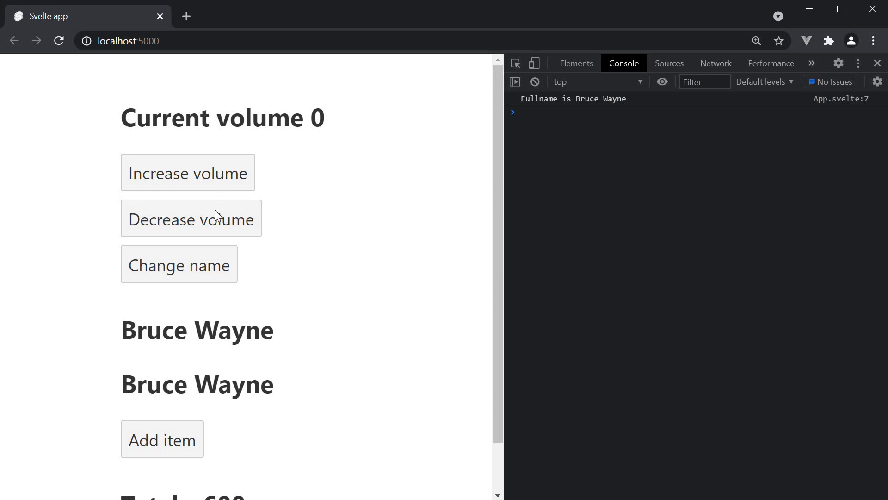
# Step: Decrease volume below 0 and confirm the 'Can't go lower' alert appears
pyautogui.click(191, 219)
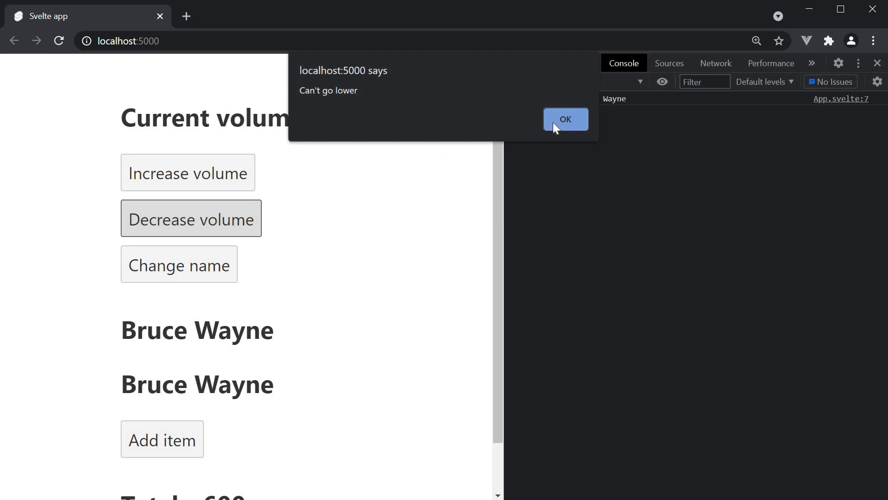
pyautogui.click(565, 120)
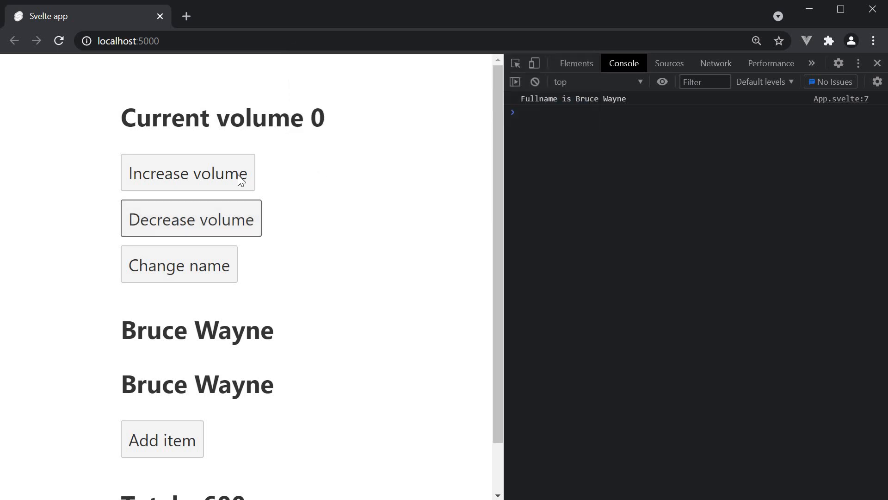
pyautogui.moveTo(235, 181)
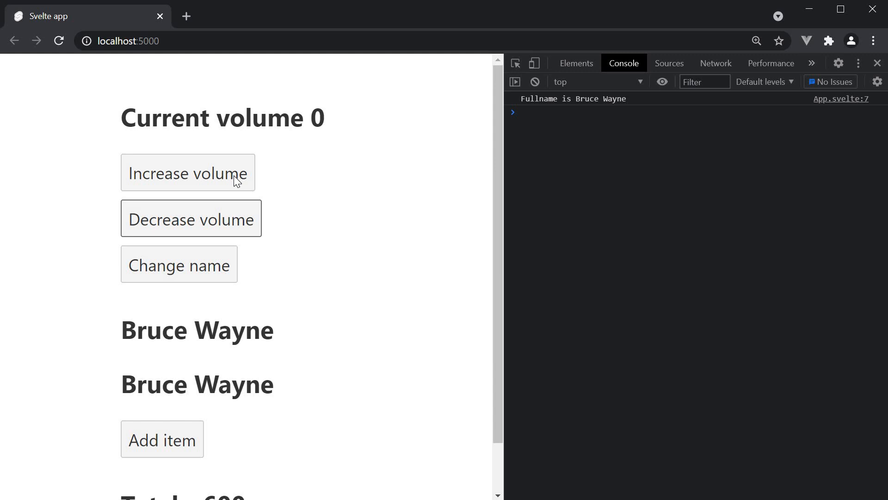
# Step: Increase volume past 20 and confirm the 'Can't go higher' alert appears
pyautogui.click(187, 173)
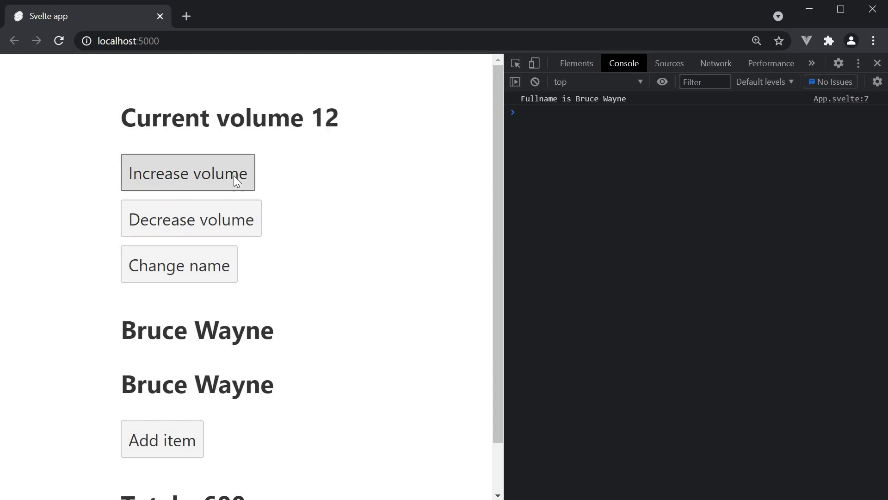
pyautogui.click(188, 173)
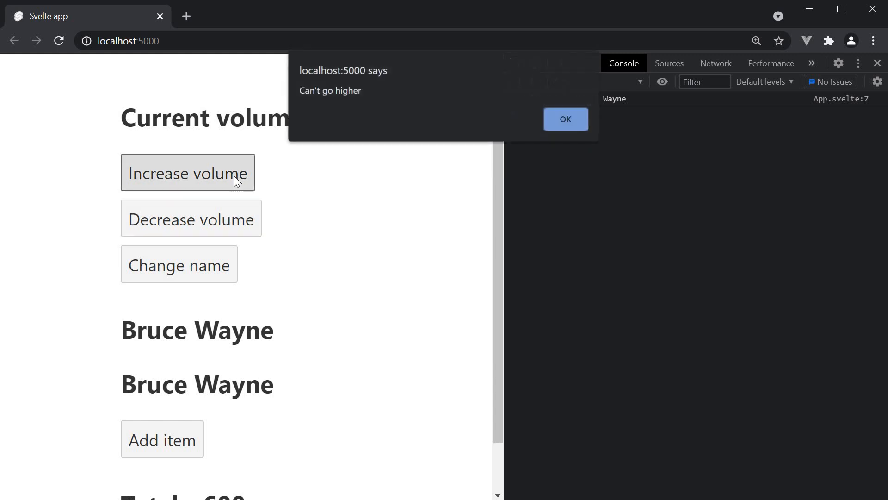
pyautogui.moveTo(360, 104)
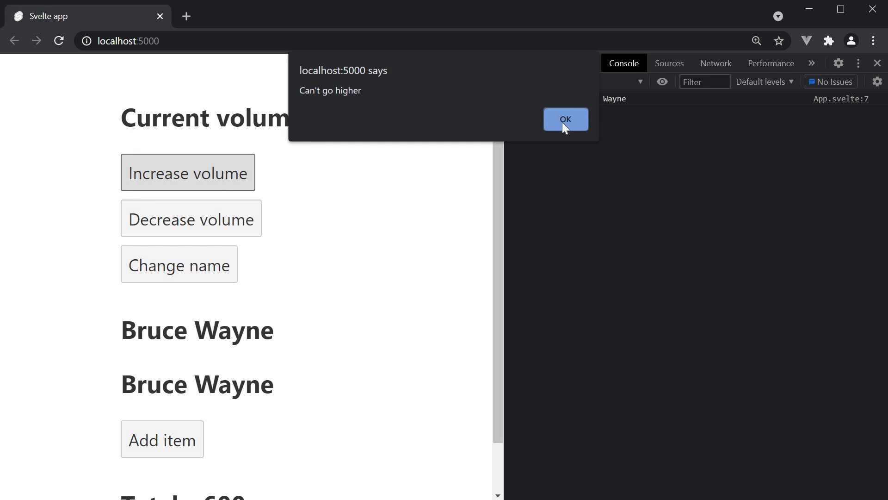
pyautogui.click(564, 119)
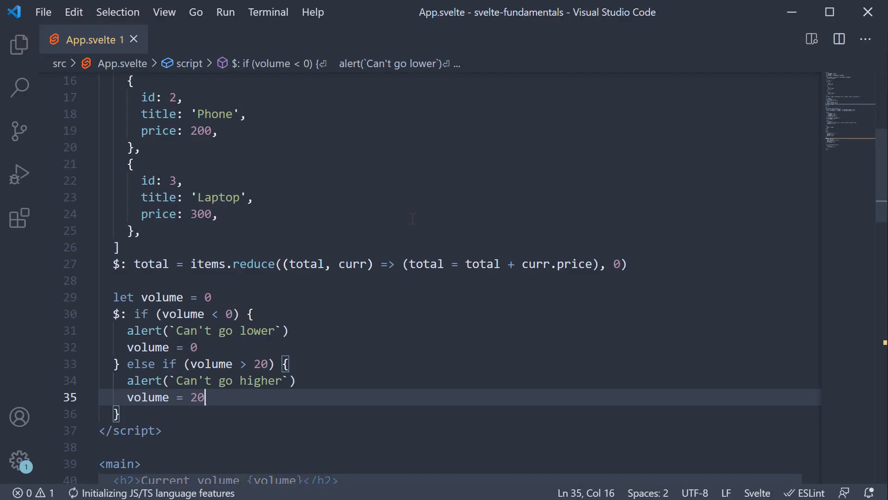
pyautogui.moveTo(407, 314)
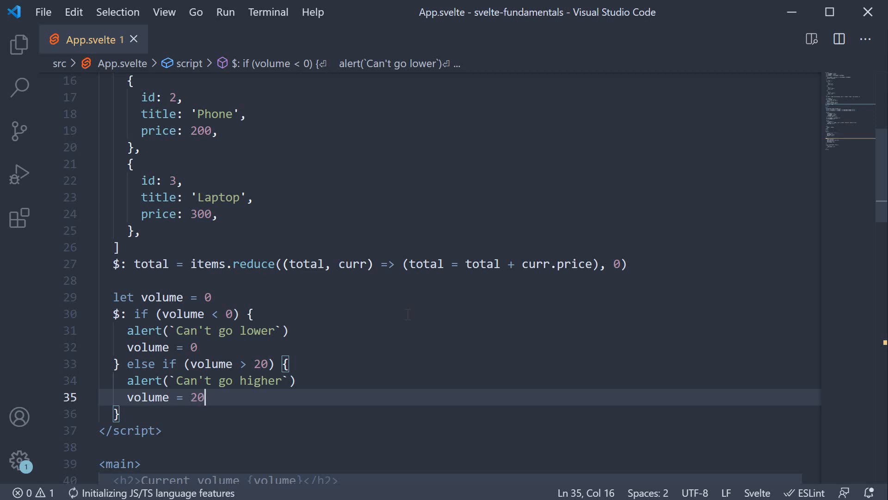
pyautogui.scroll(-3)
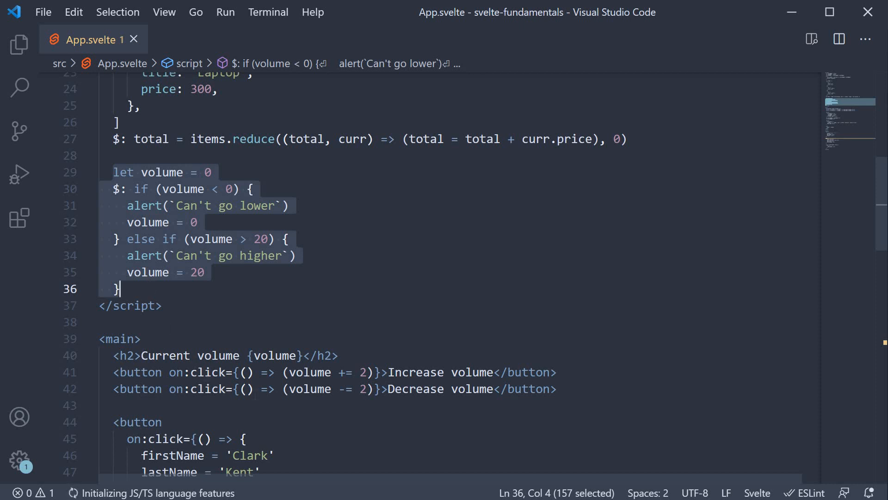
pyautogui.moveTo(307, 372)
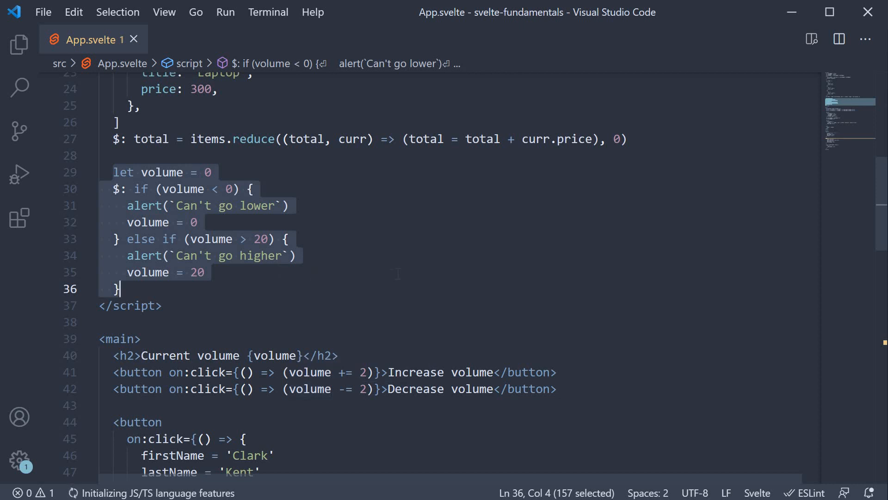
pyautogui.click(205, 272)
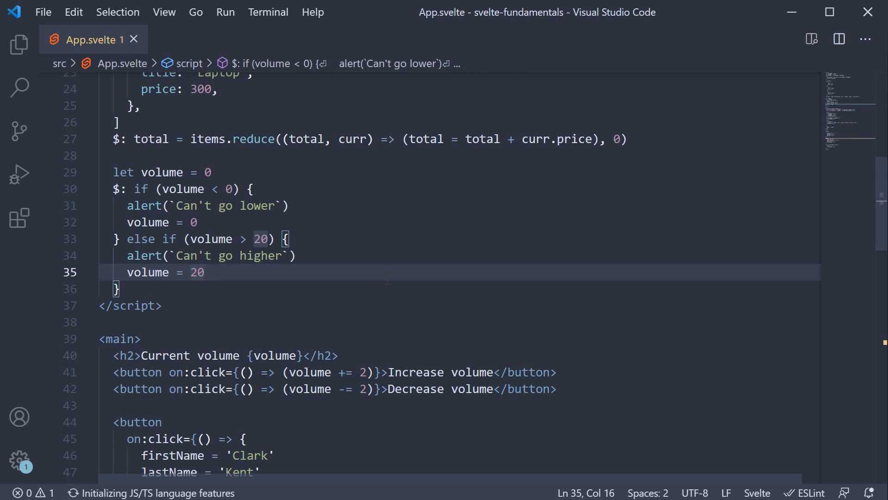
pyautogui.click(206, 272)
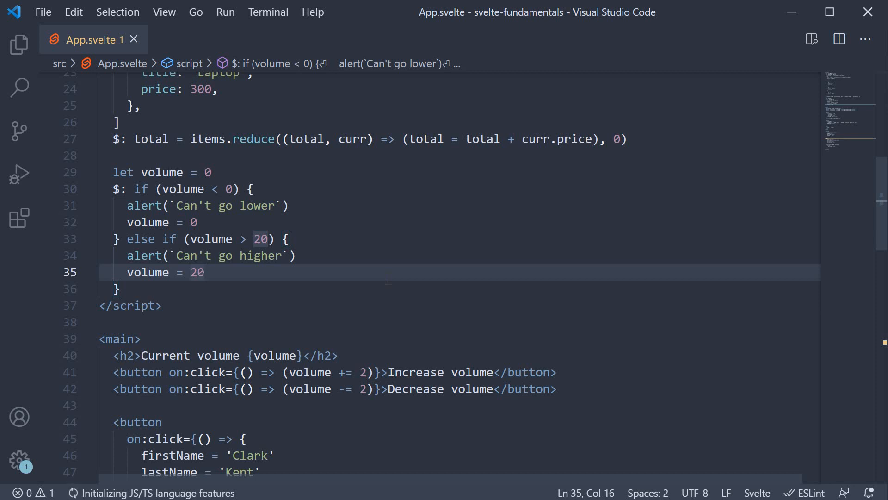
pyautogui.click(206, 272)
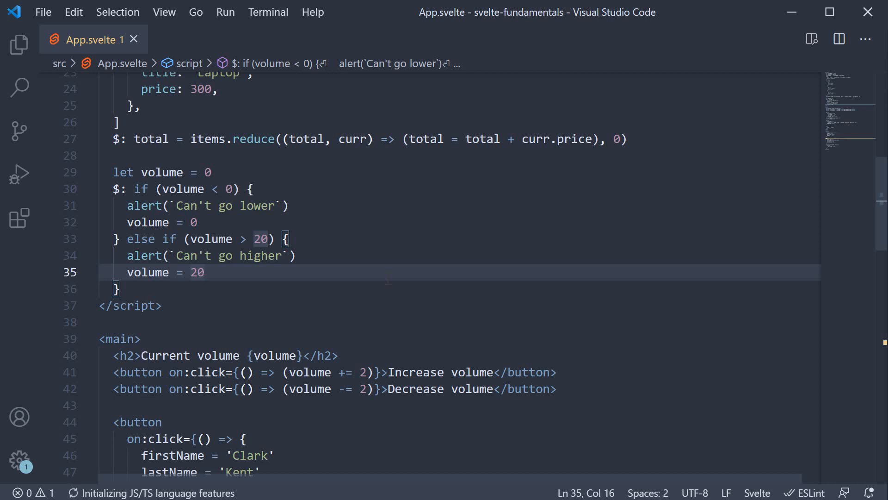
pyautogui.click(205, 272)
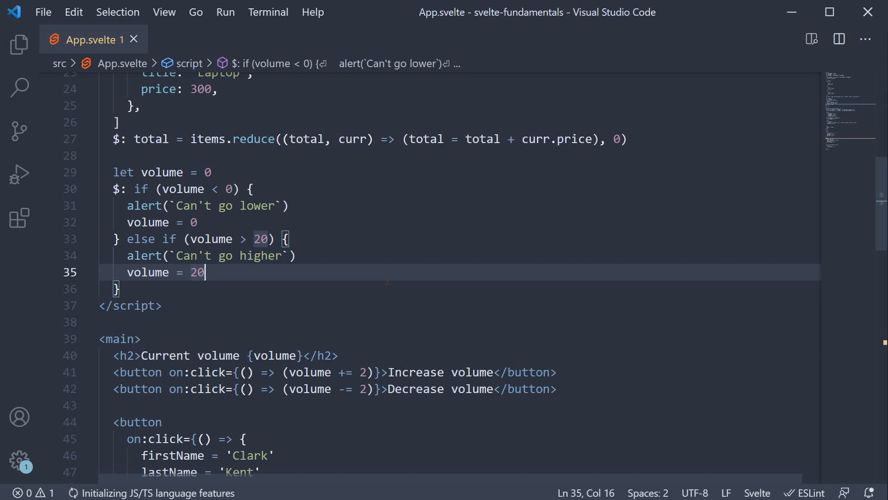